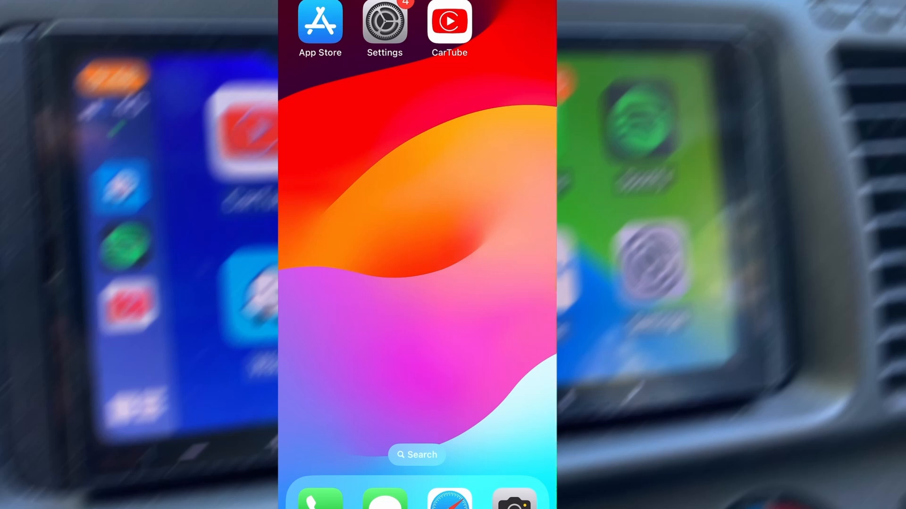
Set Background App Refresh under General to Wi-Fi & Mobile Data
{"action": "left_click", "coordinate": [385, 22]}
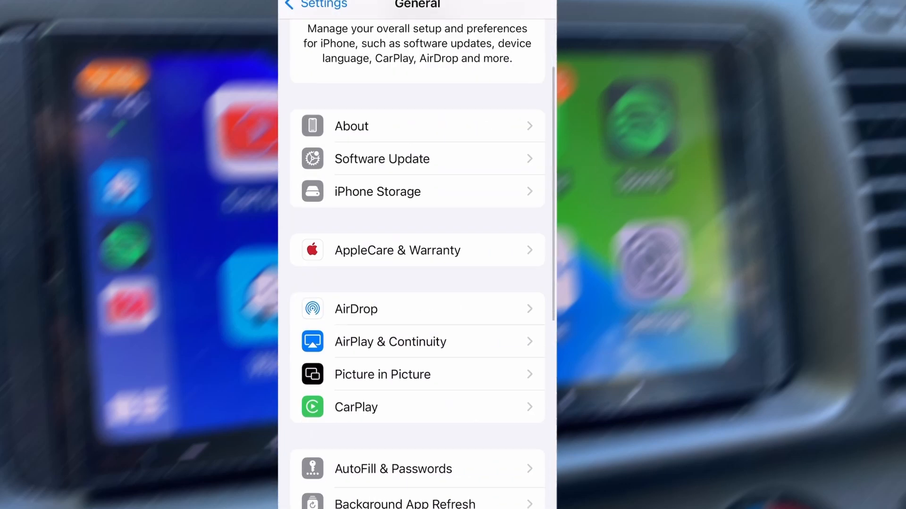
{"action": "left_click", "coordinate": [405, 500]}
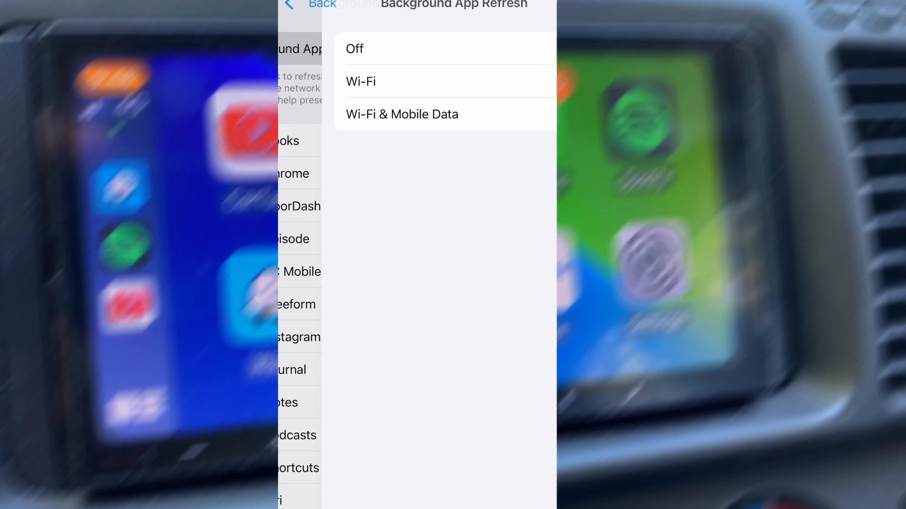
{"action": "left_click", "coordinate": [402, 114]}
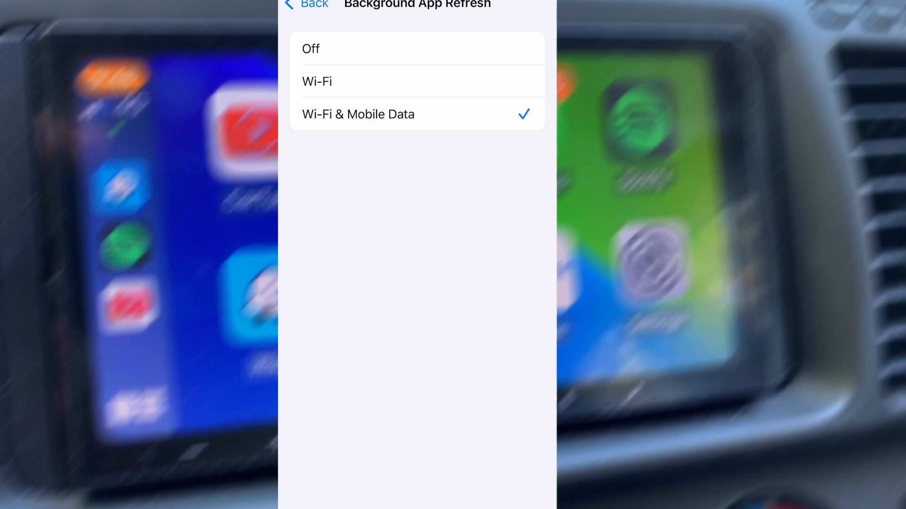
Back out of the refresh options to the top-level Settings list
{"action": "left_click", "coordinate": [309, 5]}
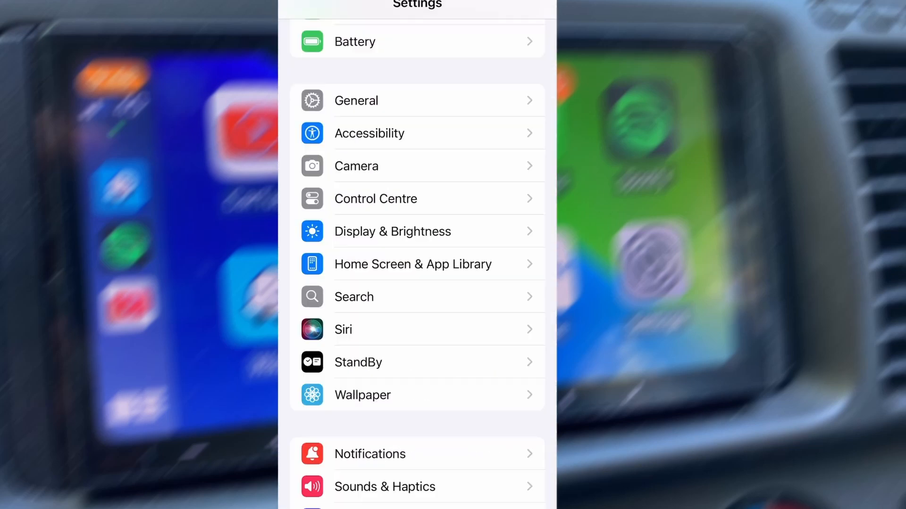
{"action": "left_click", "coordinate": [355, 40]}
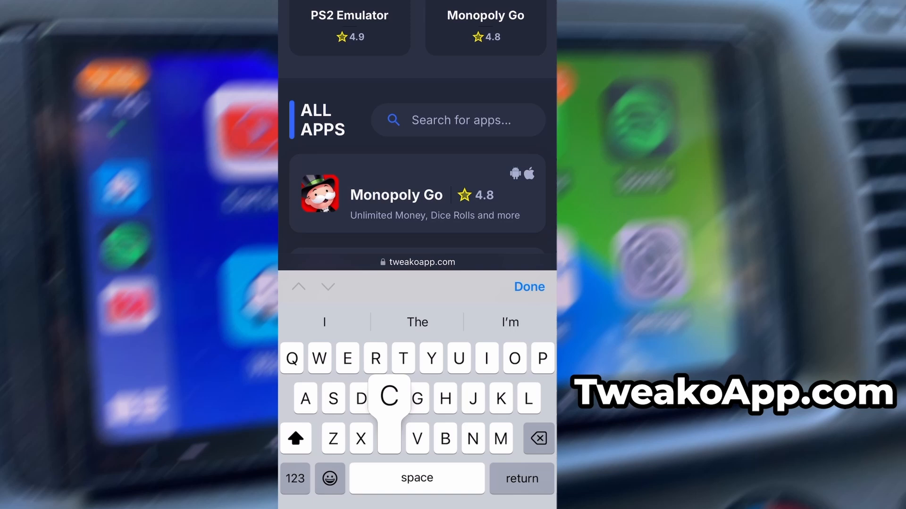
Search the apps for 'Car' and open the CarTube listing
{"action": "type", "text": "Car"}
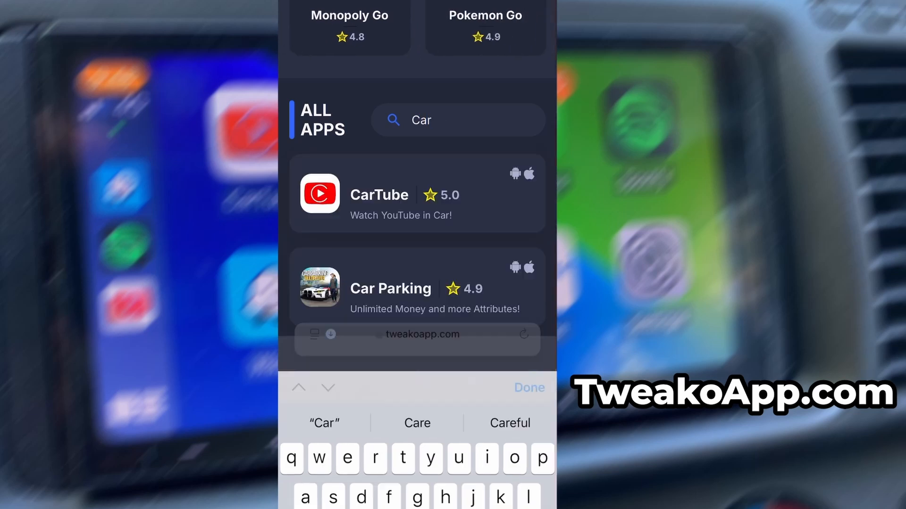
{"action": "left_click", "coordinate": [378, 194]}
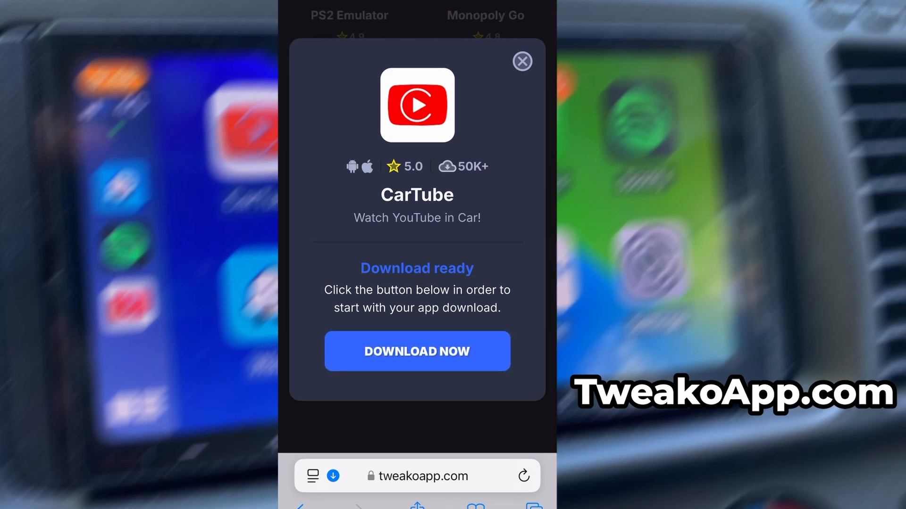
Start the CarTube download via DOWNLOAD NOW and reach the Processing screen
{"action": "left_click", "coordinate": [416, 351]}
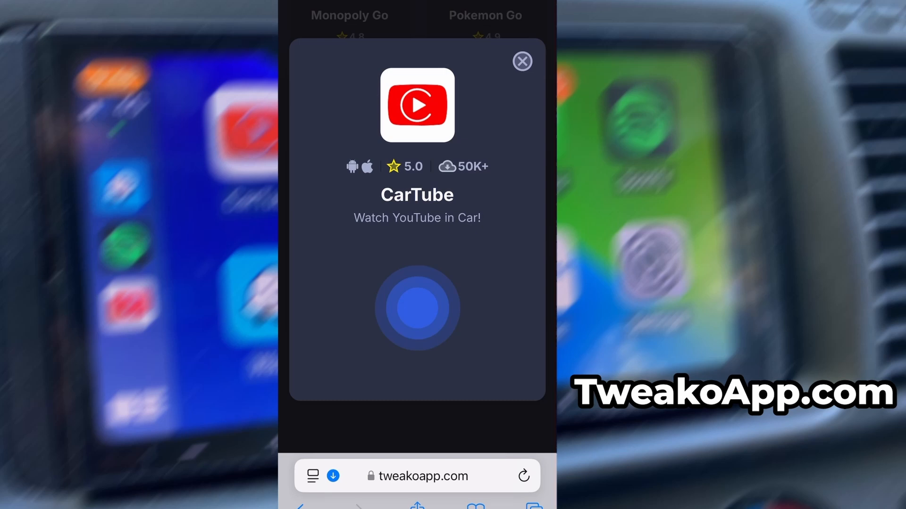
{"action": "left_click", "coordinate": [416, 307]}
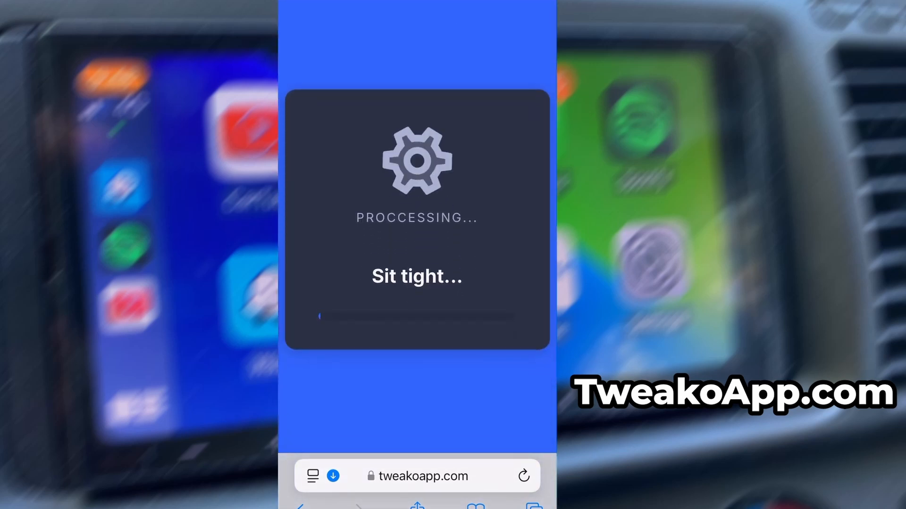